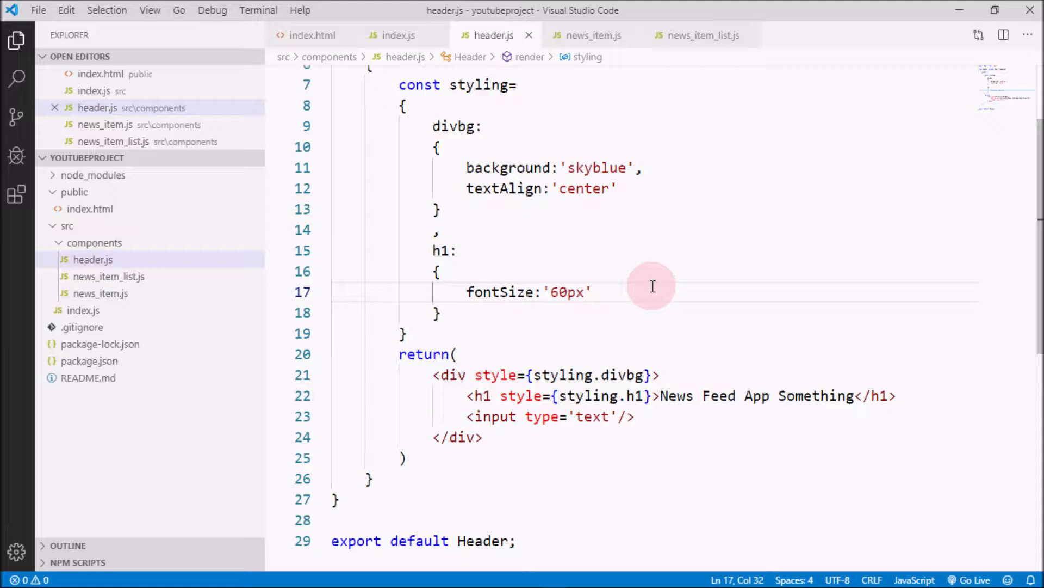
{"action": "mouse_move", "coordinate": [650, 303]}
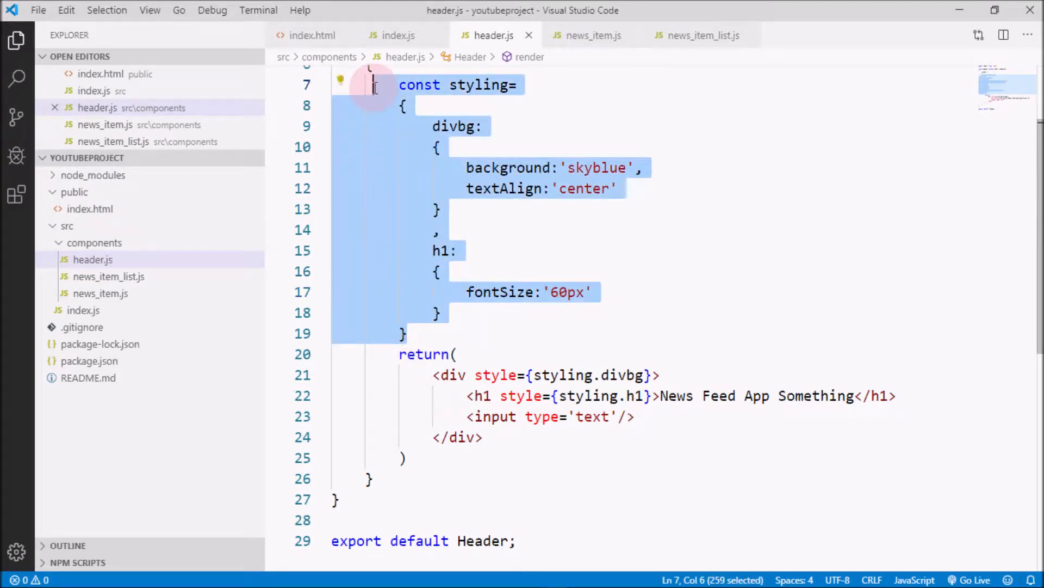
Remove the inline styling object and the style attributes from the div and h1 in header.js.
{"action": "key", "text": "Delete"}
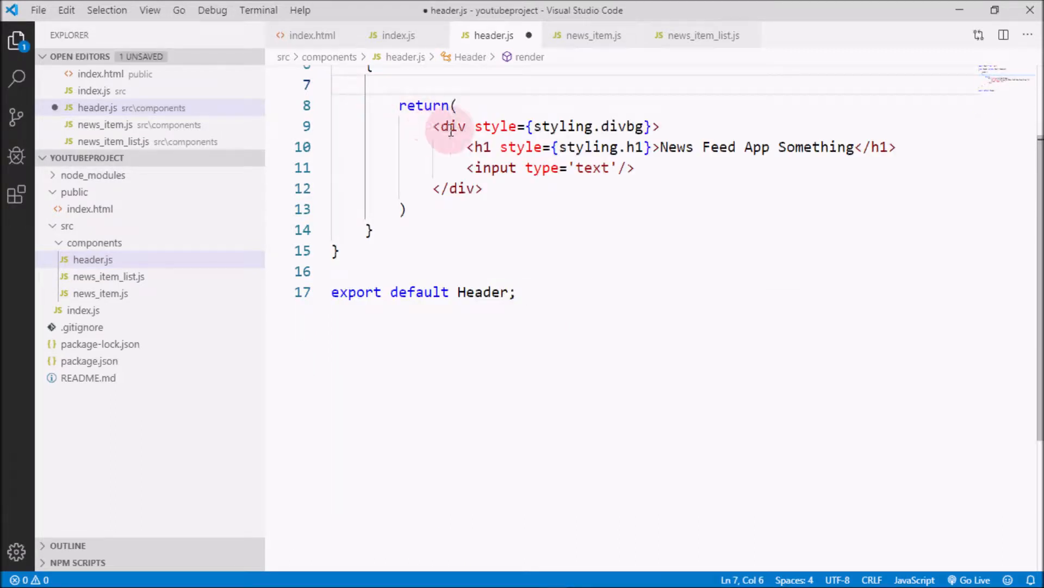
{"action": "left_click_drag", "start_coordinate": [475, 126], "coordinate": [652, 126]}
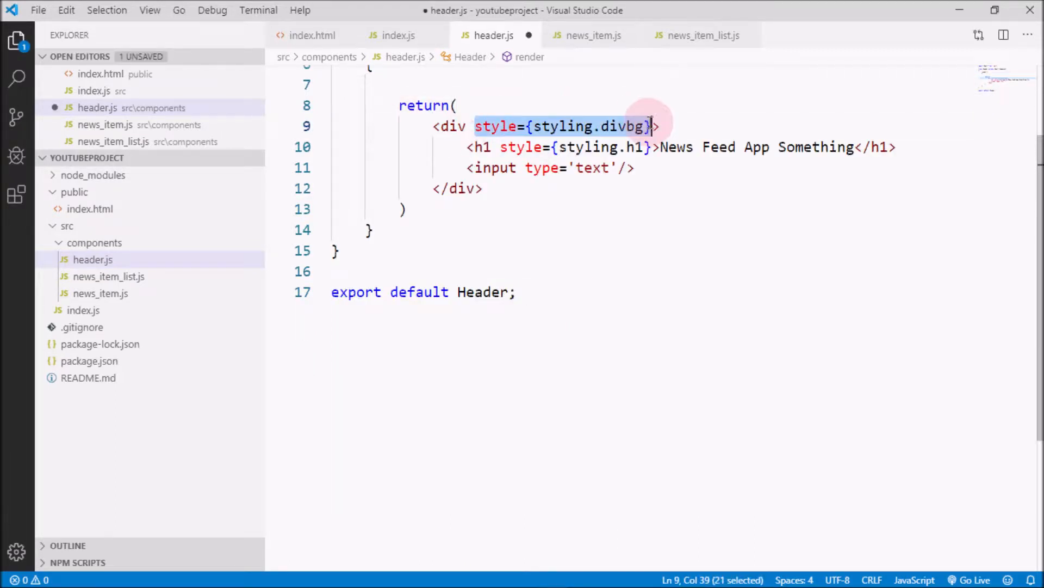
{"action": "key", "text": "Delete"}
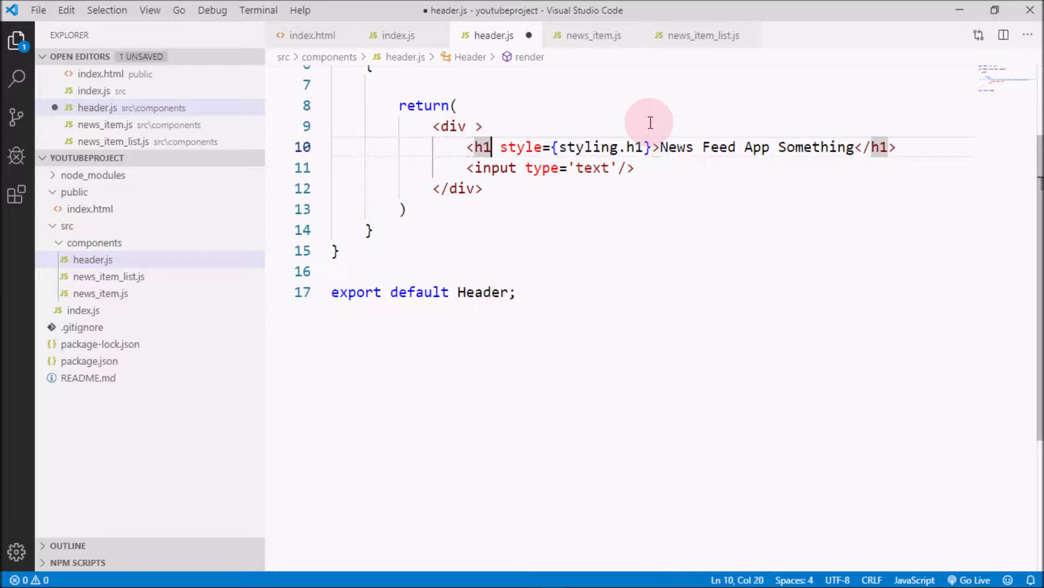
{"action": "left_click_drag", "start_coordinate": [500, 147], "coordinate": [653, 147]}
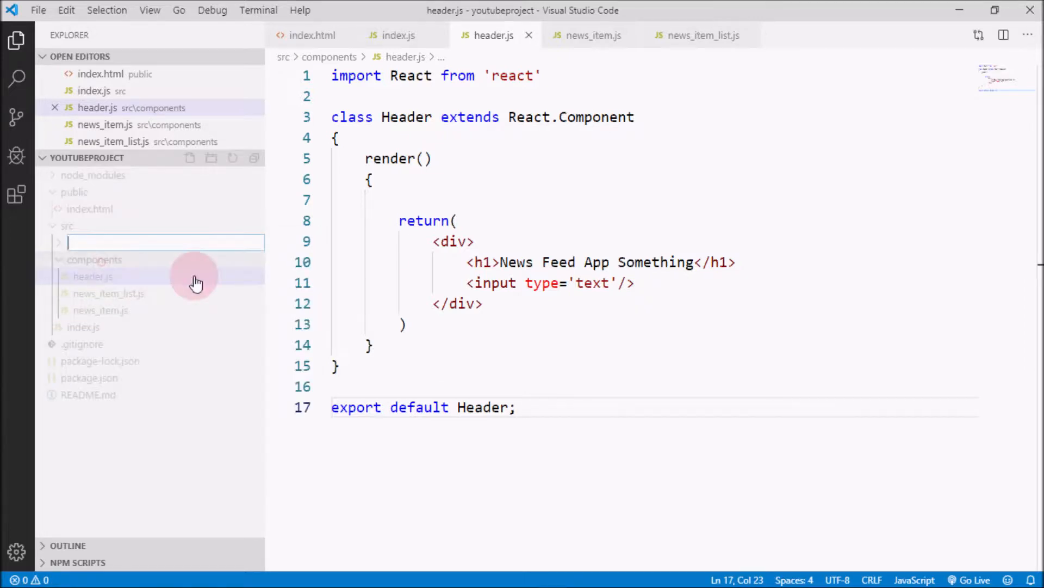
Create a CSS folder under src containing a new empty style.css file.
{"action": "type", "text": "CSS"}
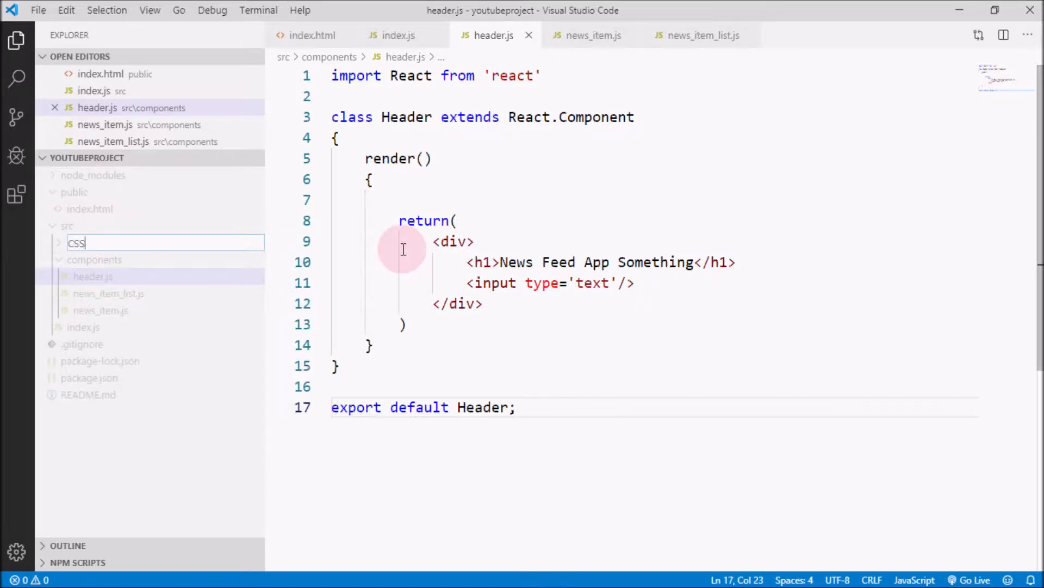
{"action": "key", "text": "Enter"}
{"action": "type", "text": "style.cs"}
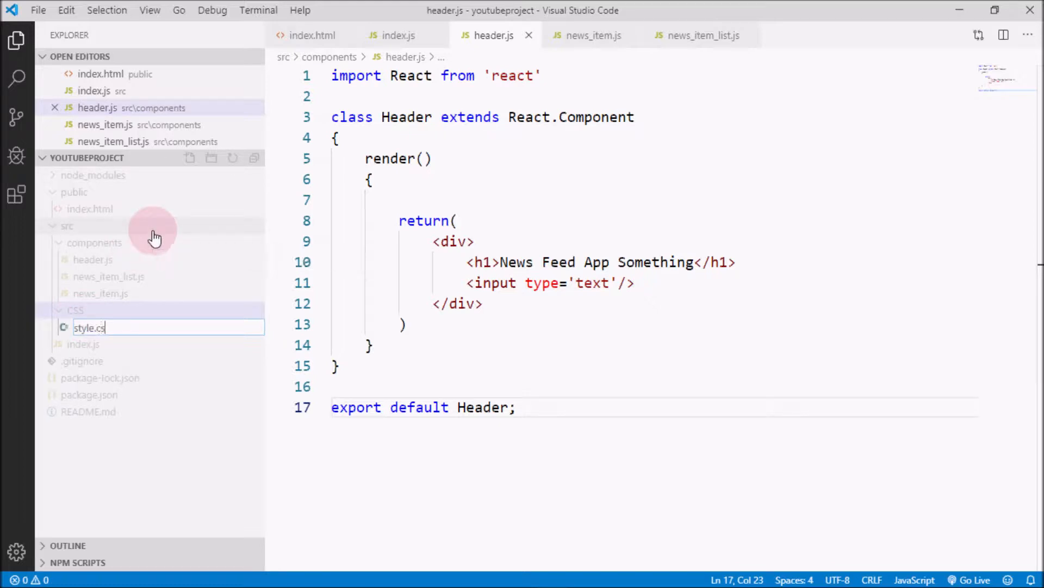
{"action": "key", "text": "Enter"}
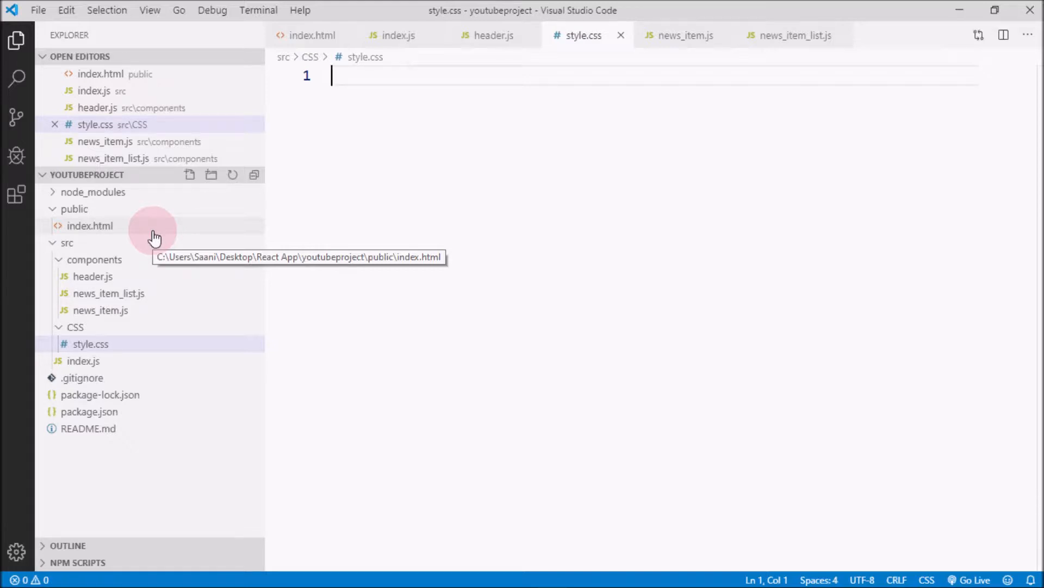
Write empty rule skeletons for body, .divbg and input in style.css.
{"action": "type", "text": "body"}
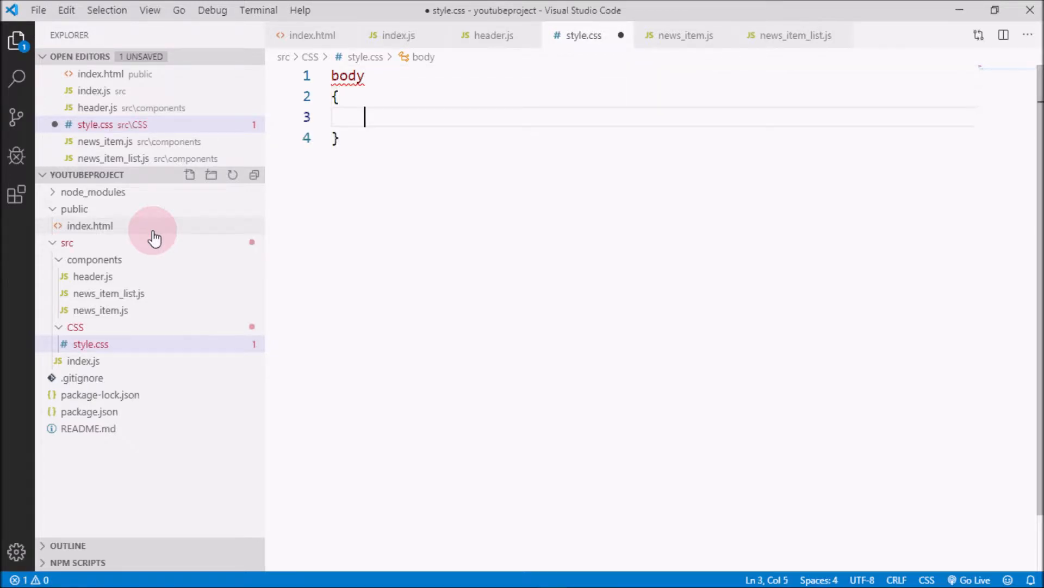
{"action": "key", "text": "Enter"}
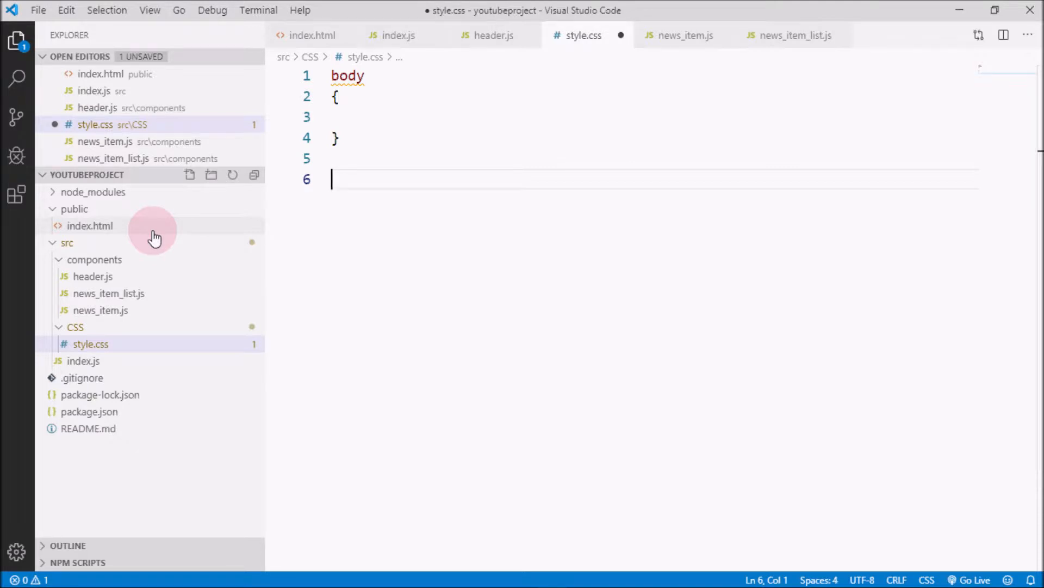
{"action": "type", "text": "divB"}
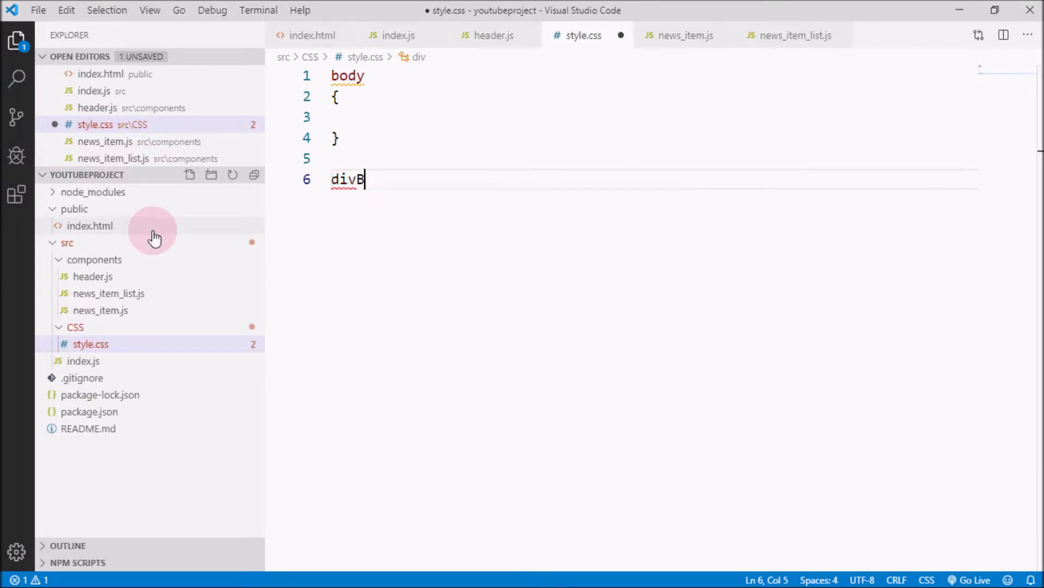
{"action": "type", "text": "bg"}
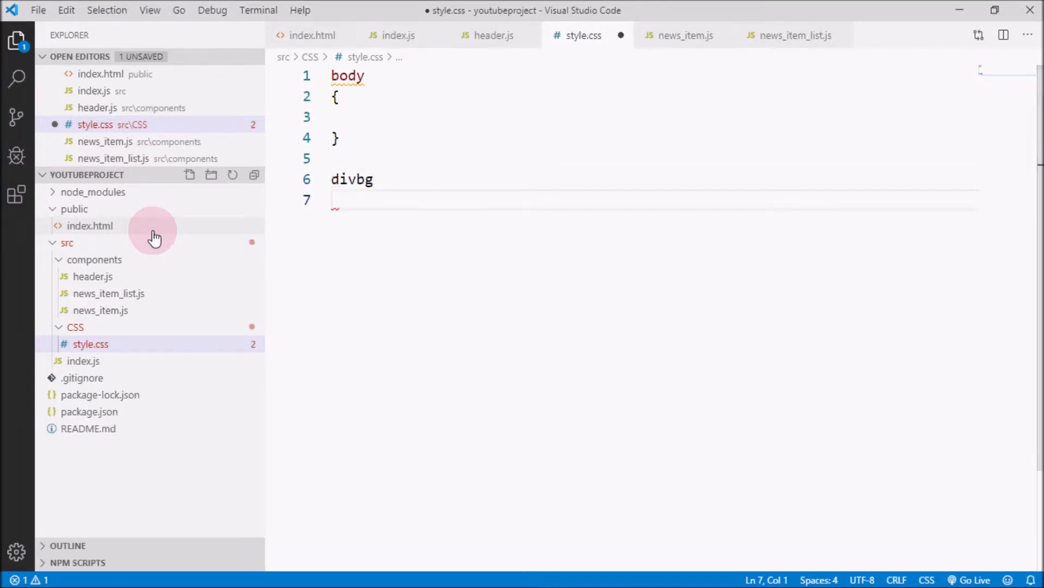
{"action": "type", "text": "."}
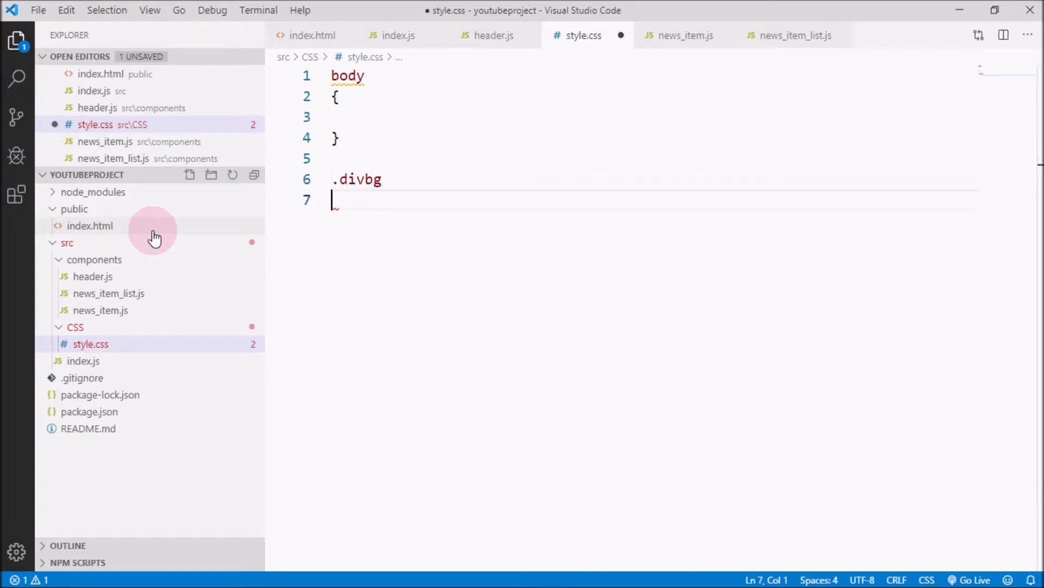
{"action": "type", "text": "{"}
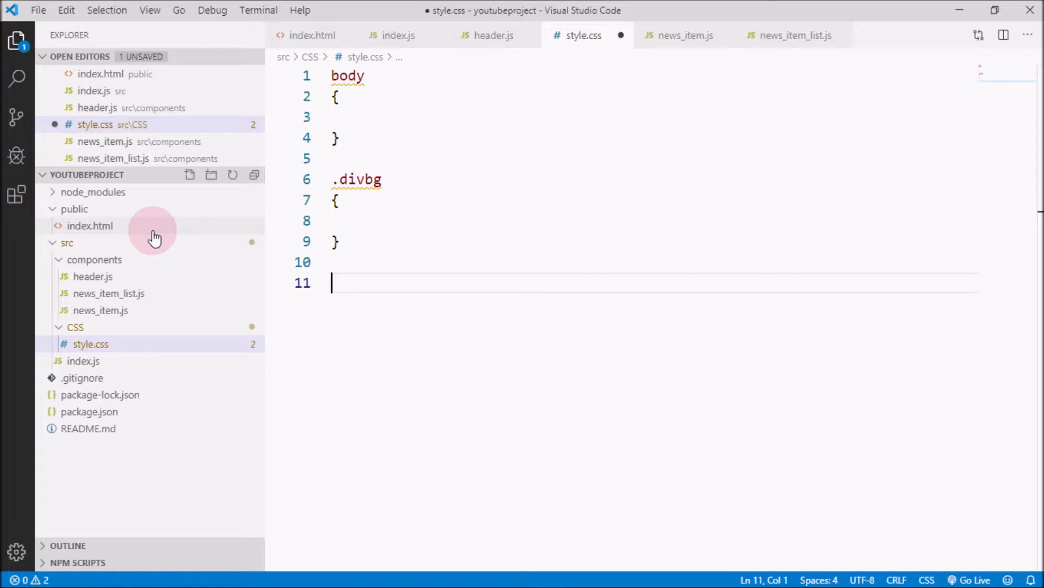
{"action": "type", "text": "input"}
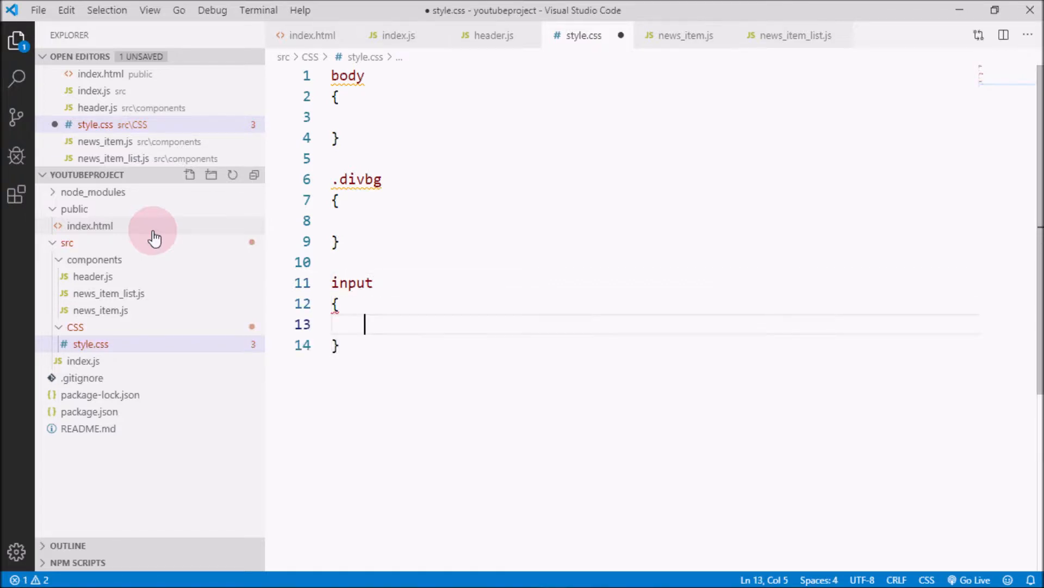
Give body margin 0 auto and .divbg a skyblue background with centred text.
{"action": "left_click", "coordinate": [357, 118]}
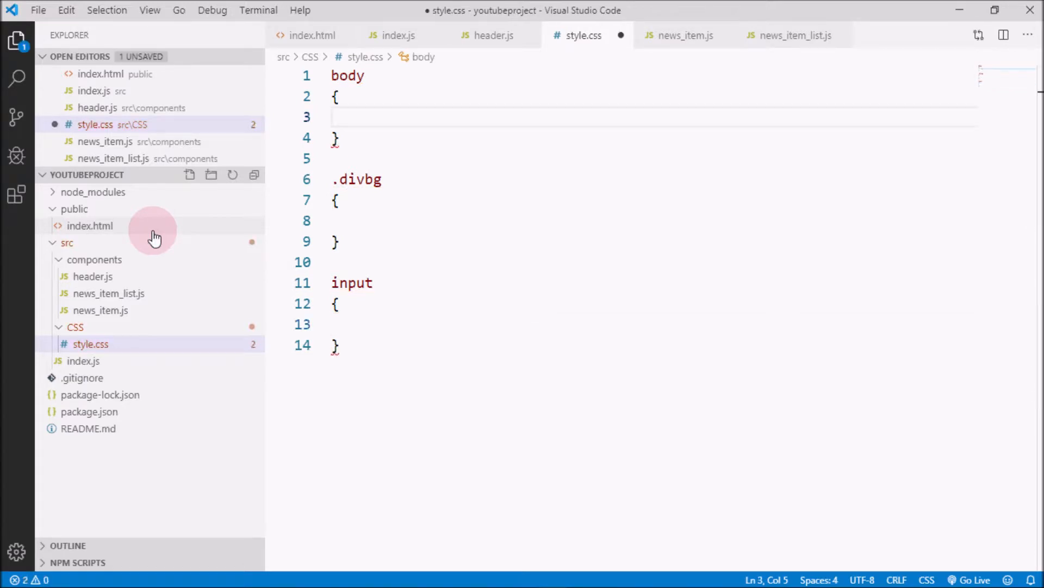
{"action": "type", "text": "margin"}
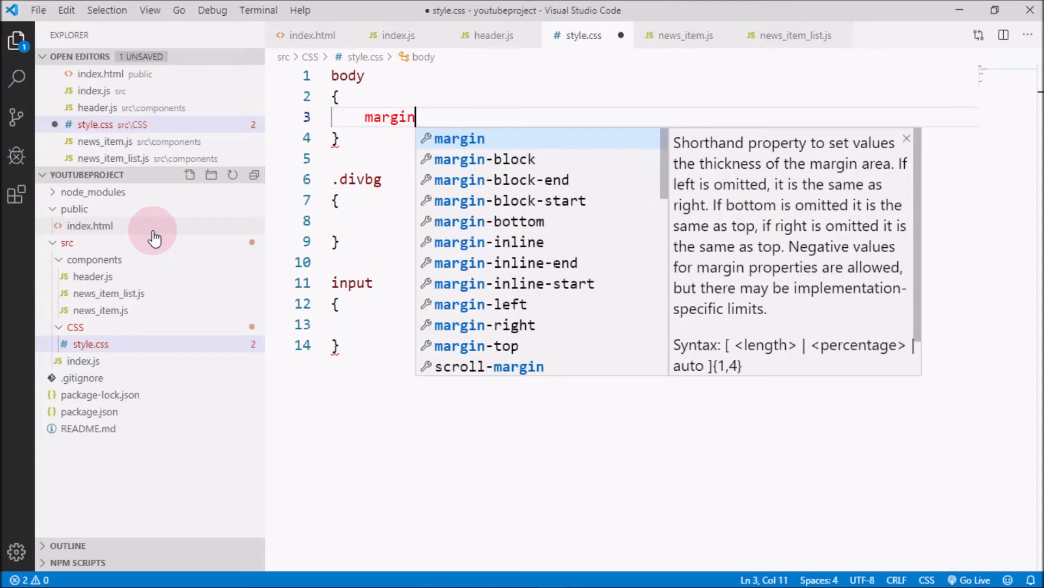
{"action": "type", "text": ": 0 auto;"}
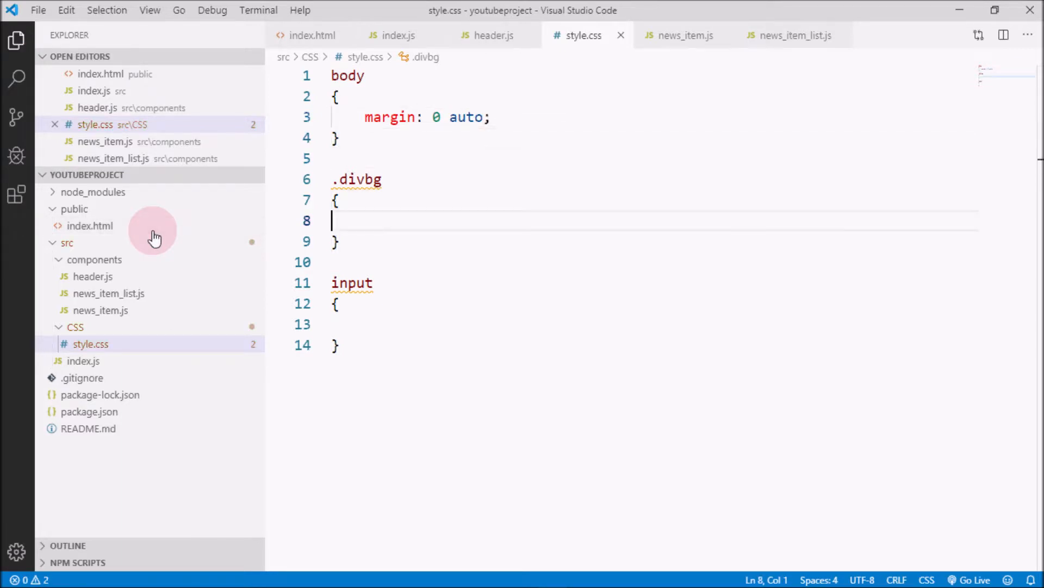
{"action": "type", "text": "background: ;"}
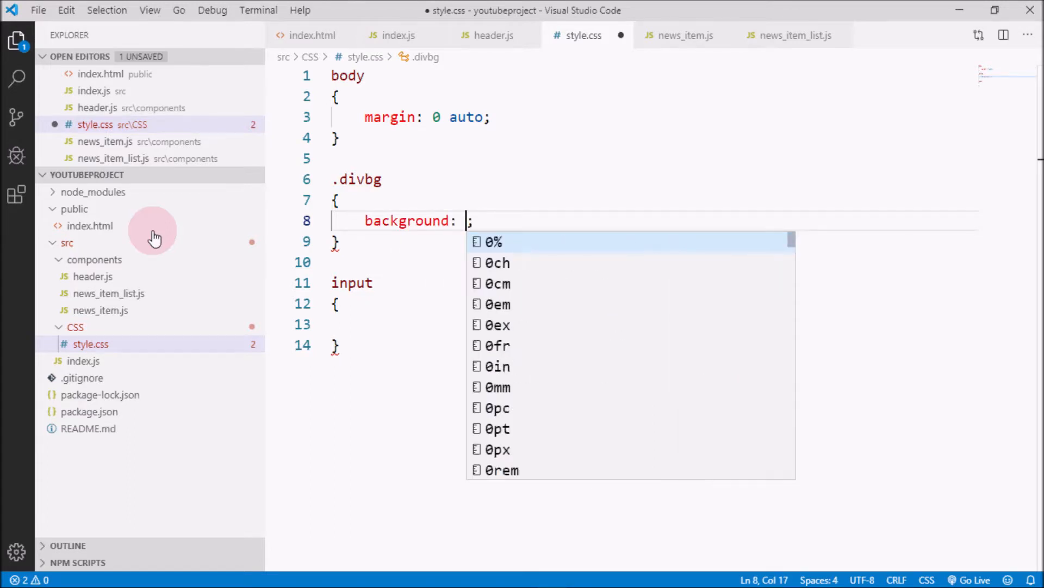
{"action": "type", "text": "skyblue"}
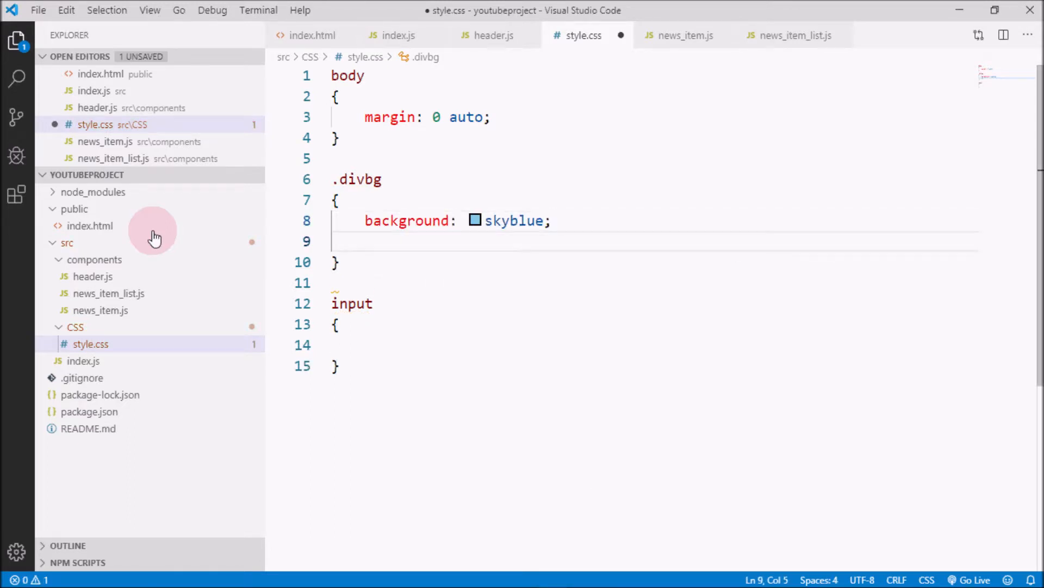
{"action": "type", "text": "text-align: center;"}
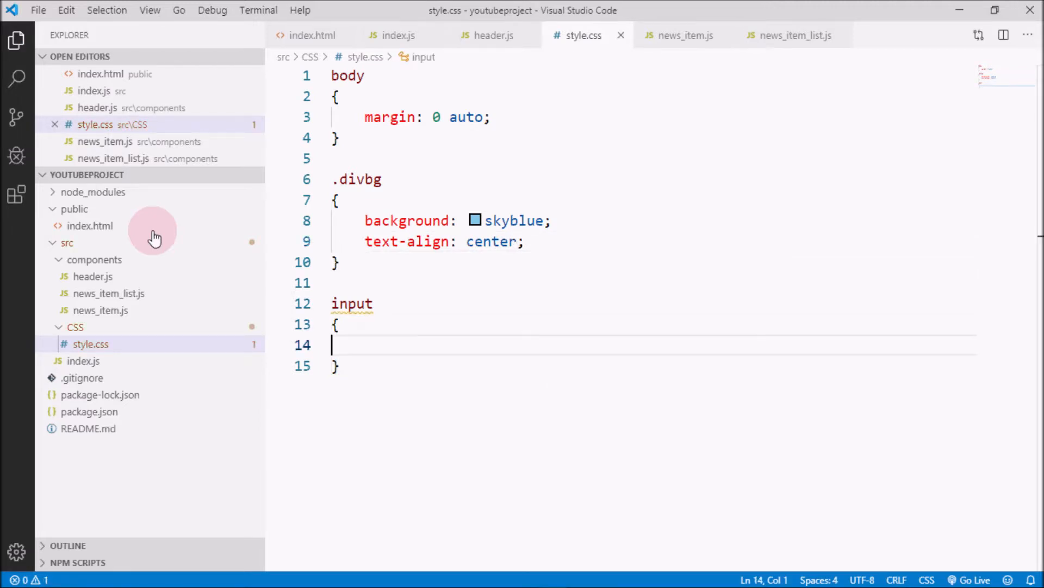
Set the input font size with 20px 0 margins and the h1 font size to 40px.
{"action": "type", "text": "font-size: 20px;"}
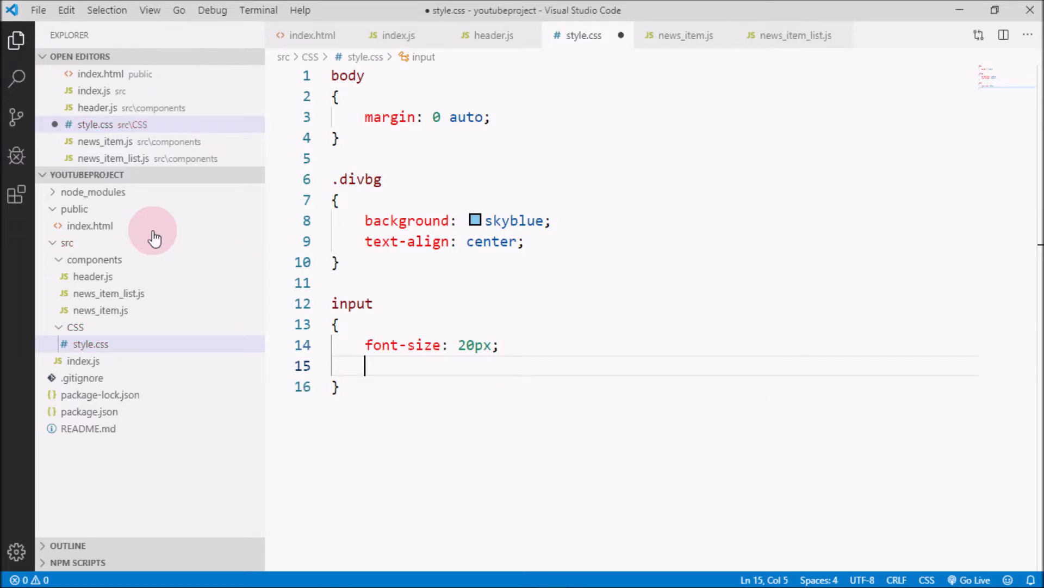
{"action": "type", "text": "margin: 20;"}
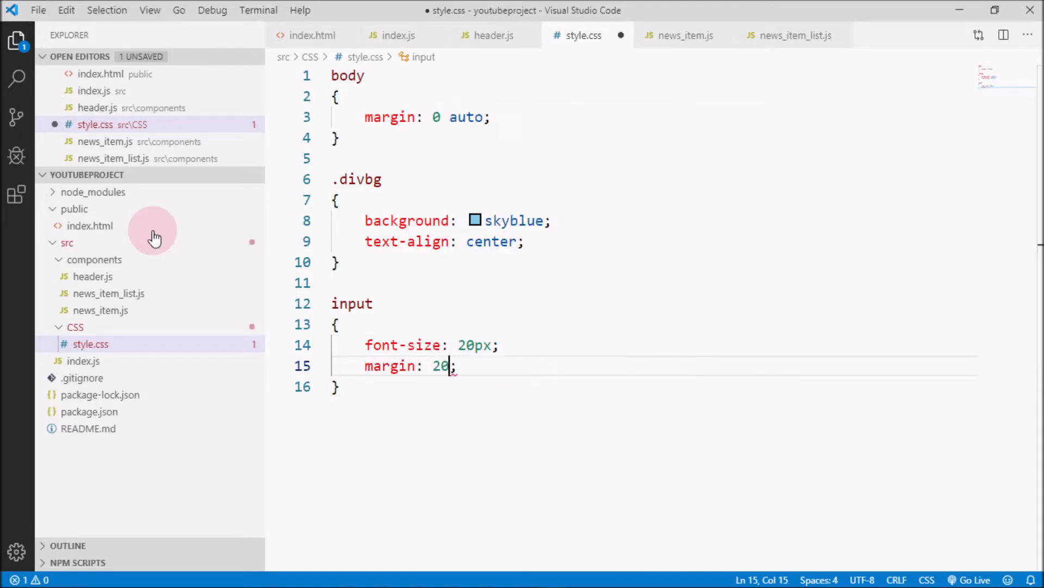
{"action": "type", "text": "px 0"}
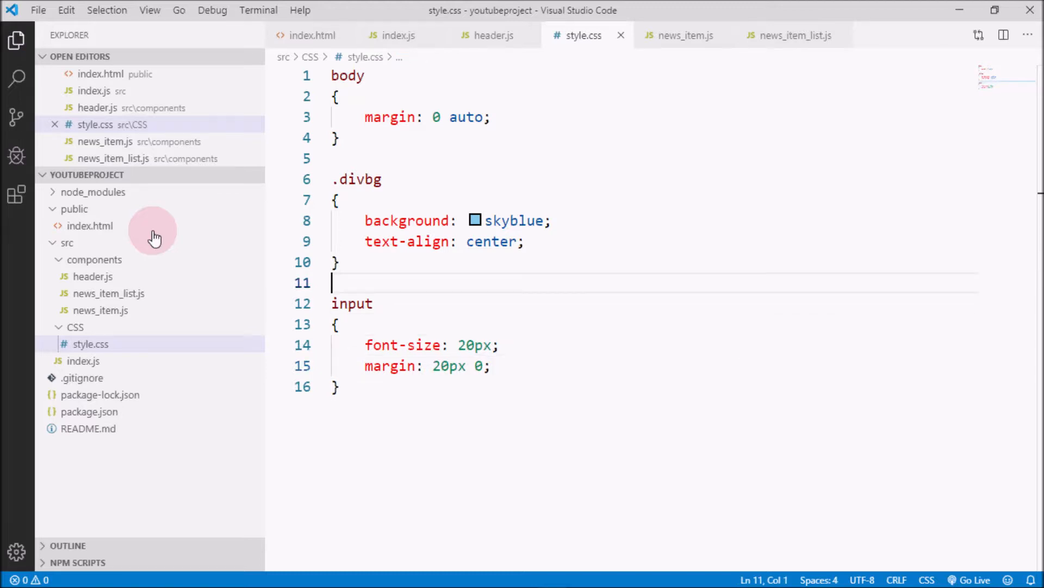
{"action": "type", "text": "h1"}
{"action": "type", "text": "te"}
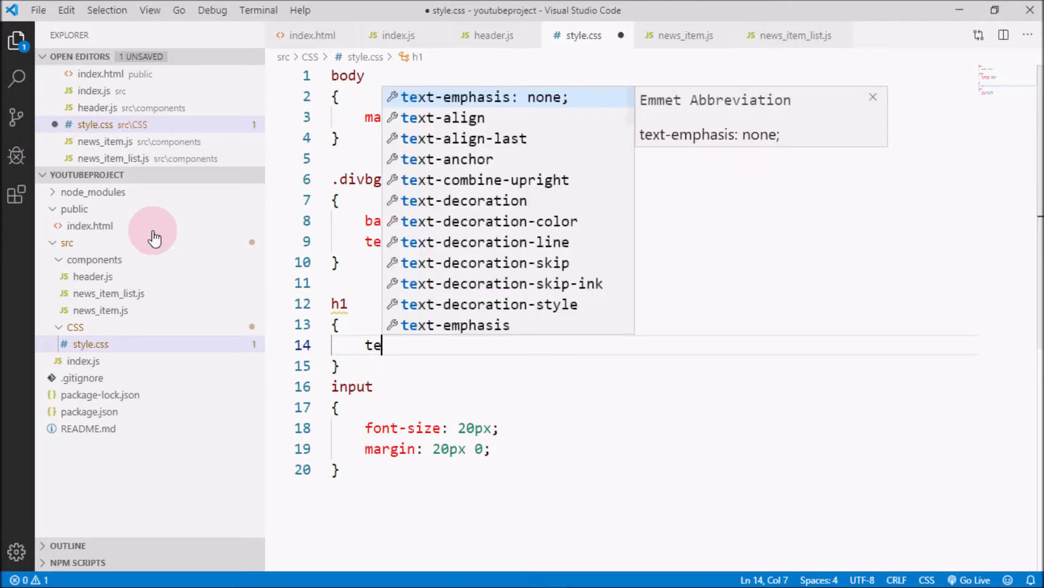
{"action": "type", "text": "font-size: ;"}
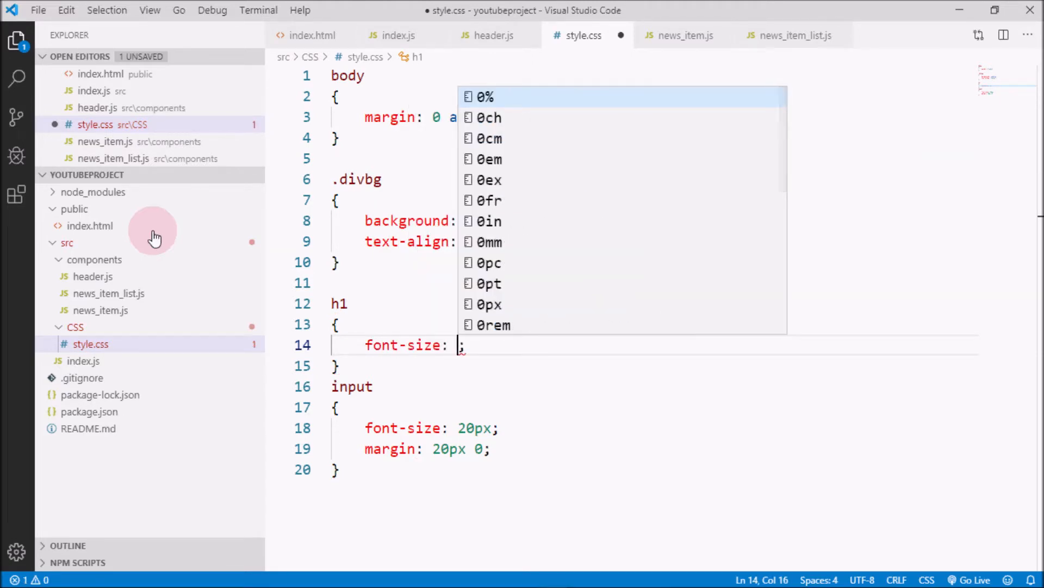
{"action": "type", "text": "40"}
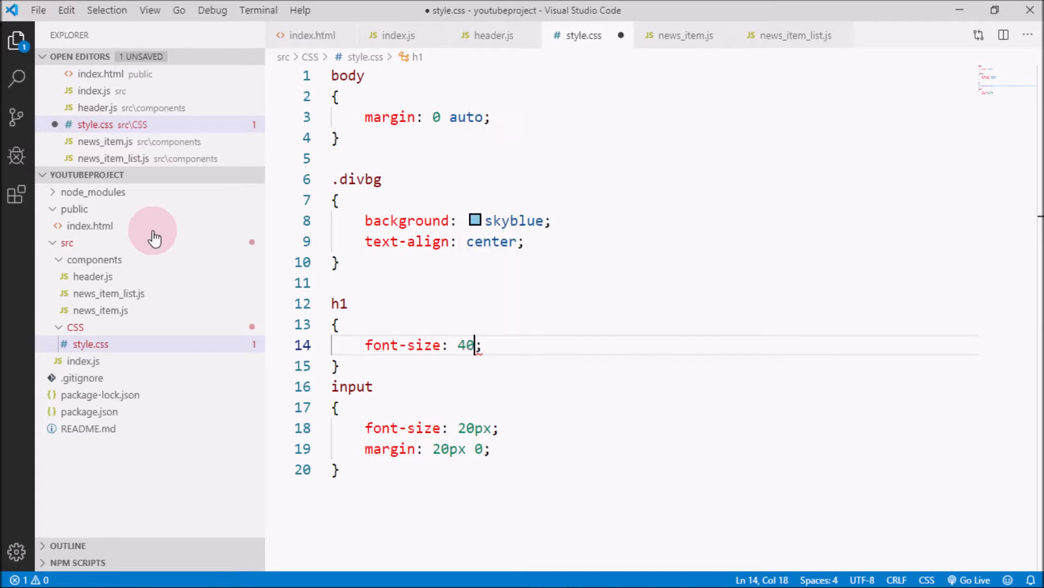
{"action": "type", "text": "px"}
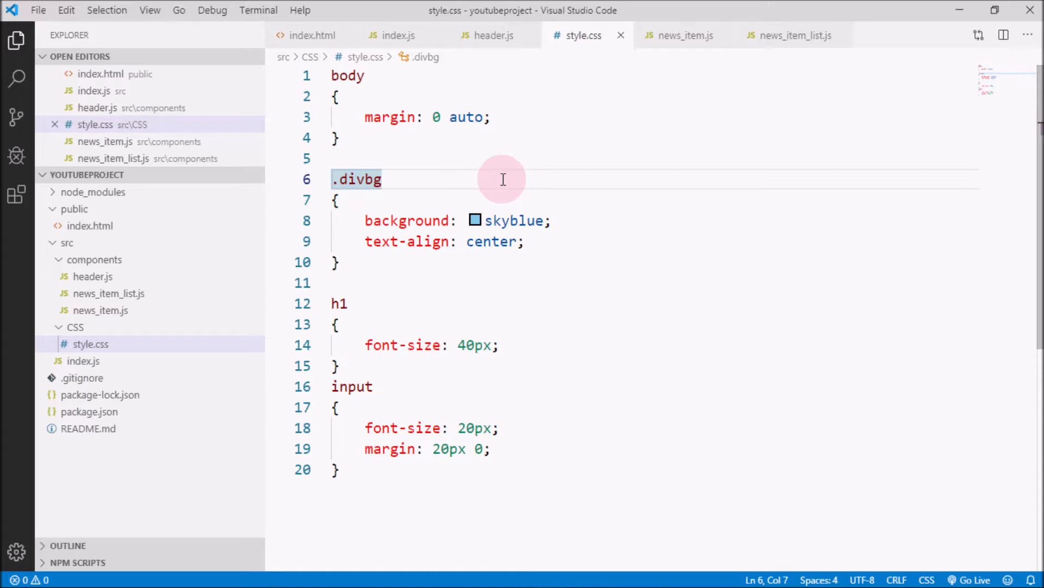
{"action": "mouse_move", "coordinate": [494, 35]}
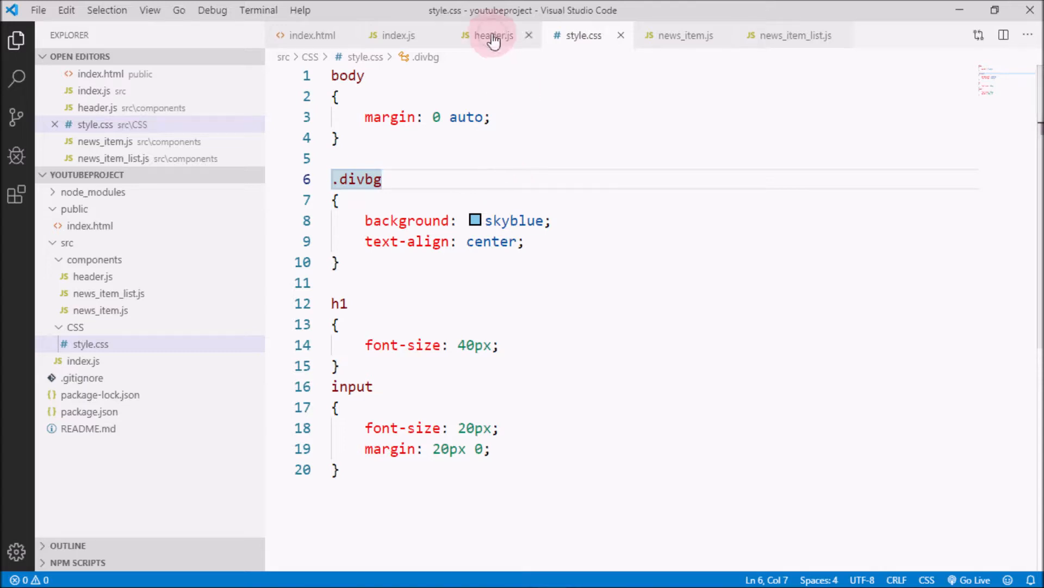
Add import '../CSS/style' below the React import in header.js and save.
{"action": "left_click", "coordinate": [494, 35]}
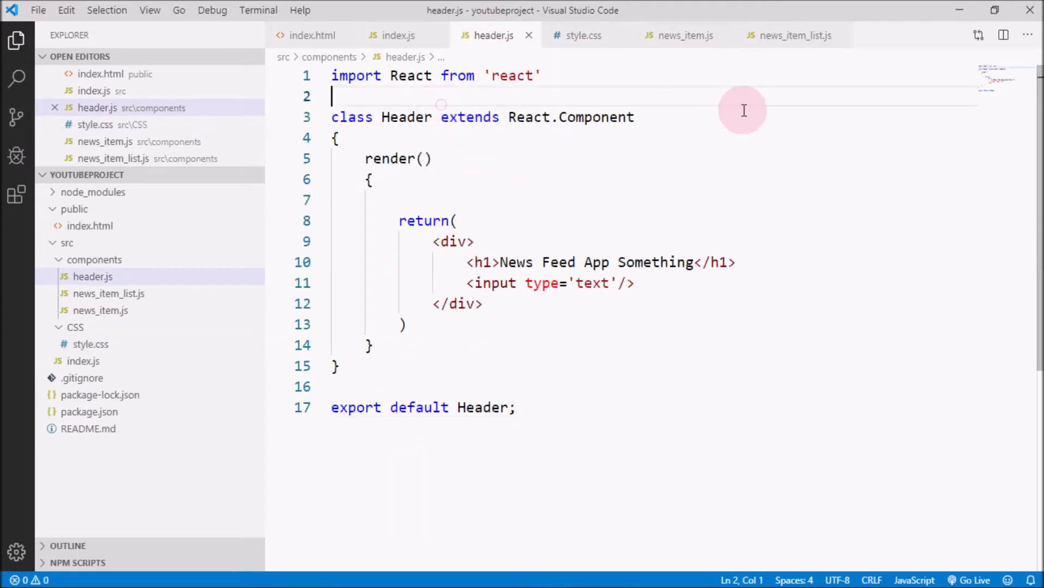
{"action": "mouse_move", "coordinate": [1032, 179]}
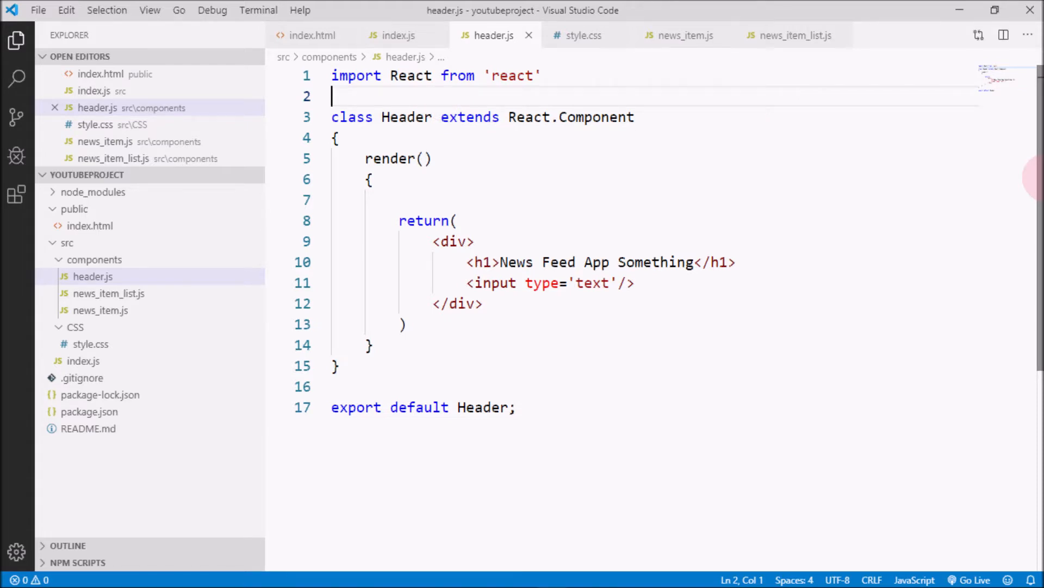
{"action": "key", "text": "Enter"}
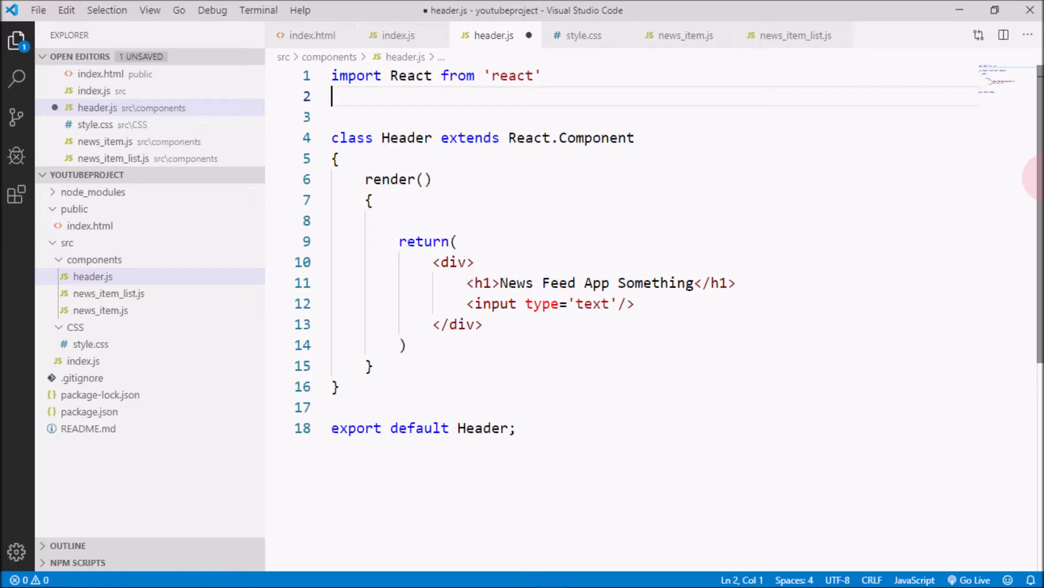
{"action": "type", "text": "im"}
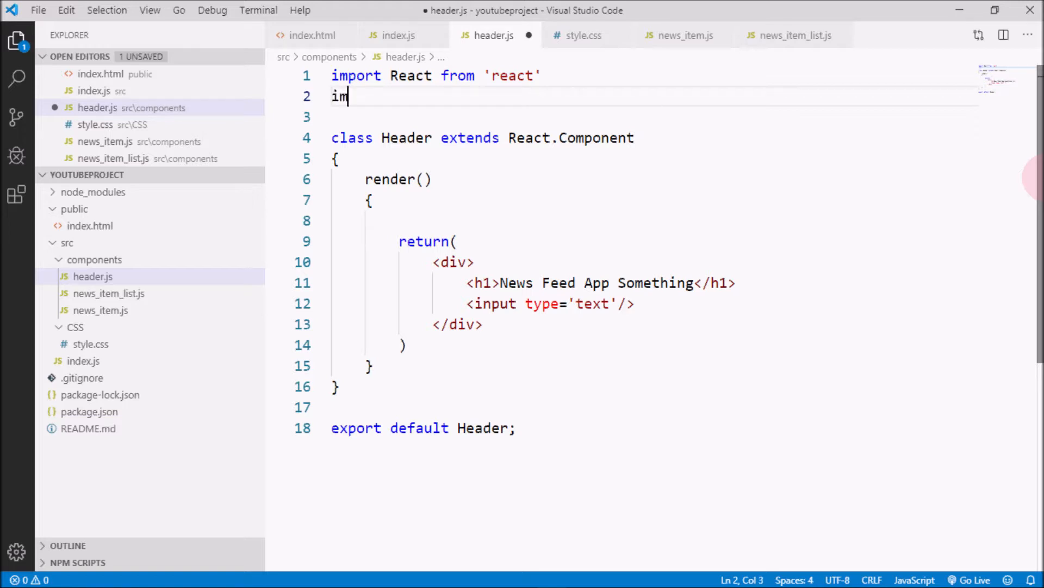
{"action": "type", "text": "port '"}
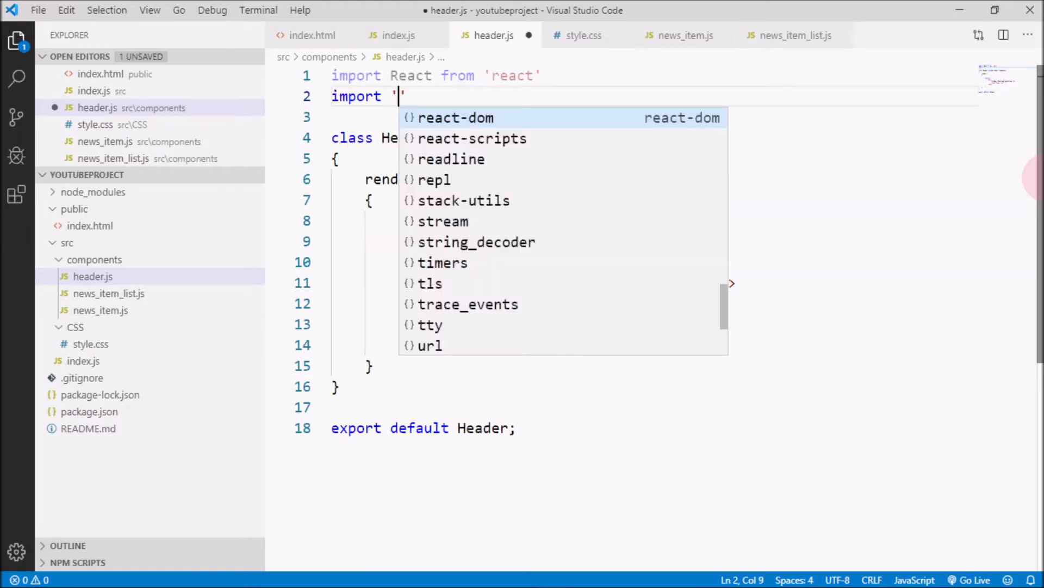
{"action": "type", "text": "./"}
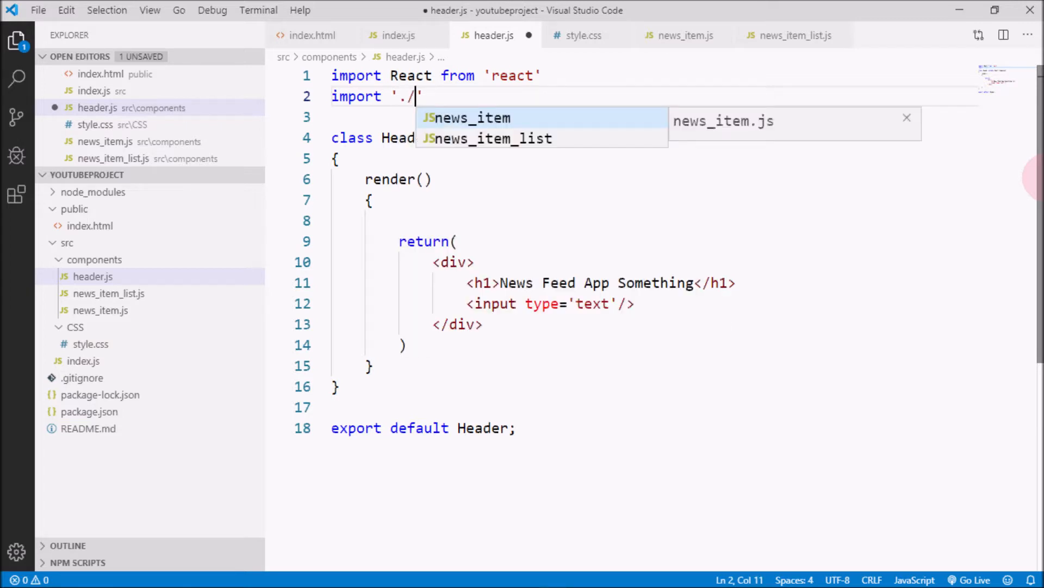
{"action": "type", "text": "."}
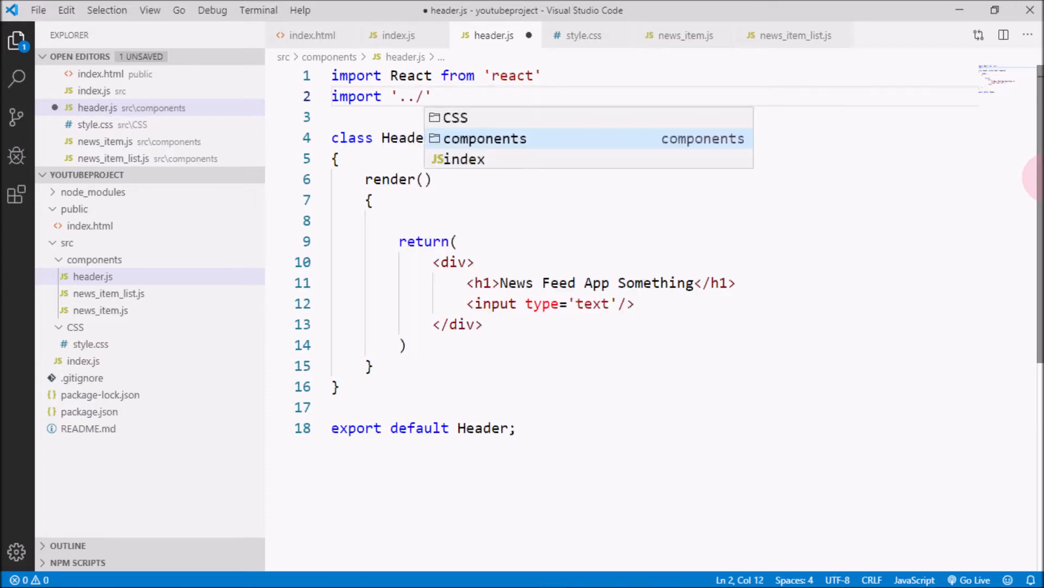
{"action": "left_click", "coordinate": [455, 118]}
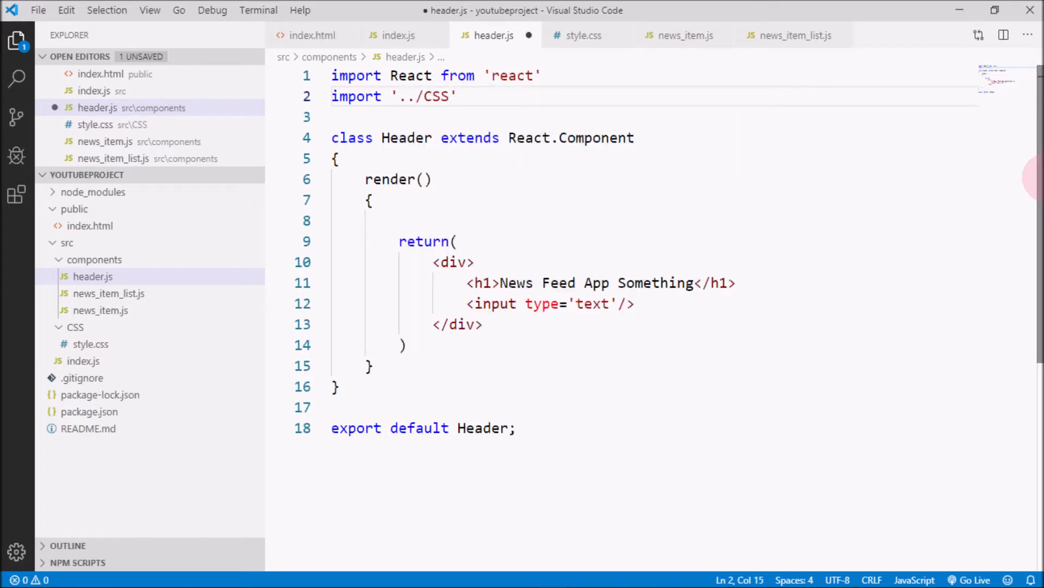
{"action": "type", "text": "/style"}
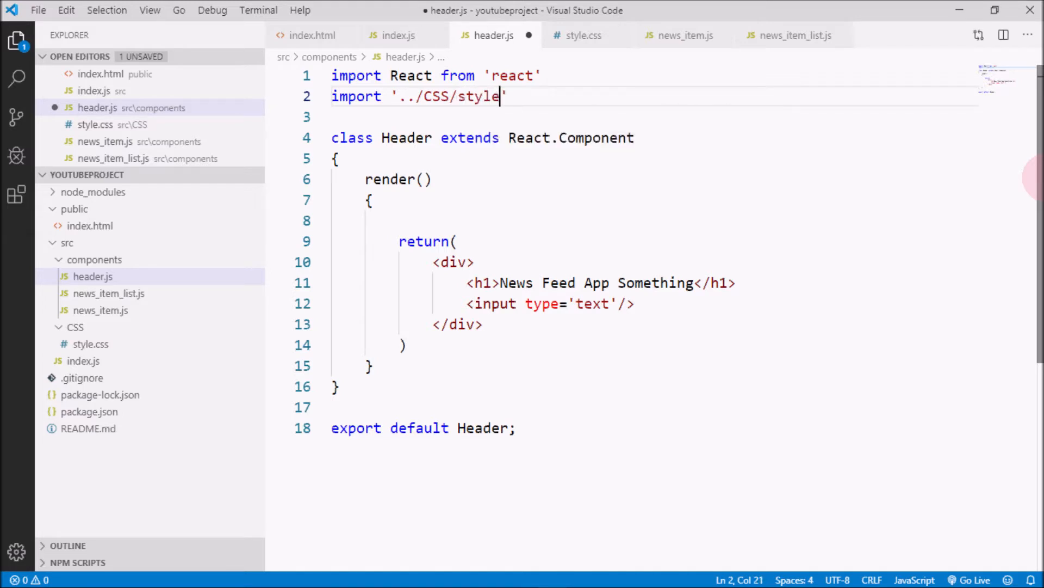
{"action": "key", "text": "Ctrl+s"}
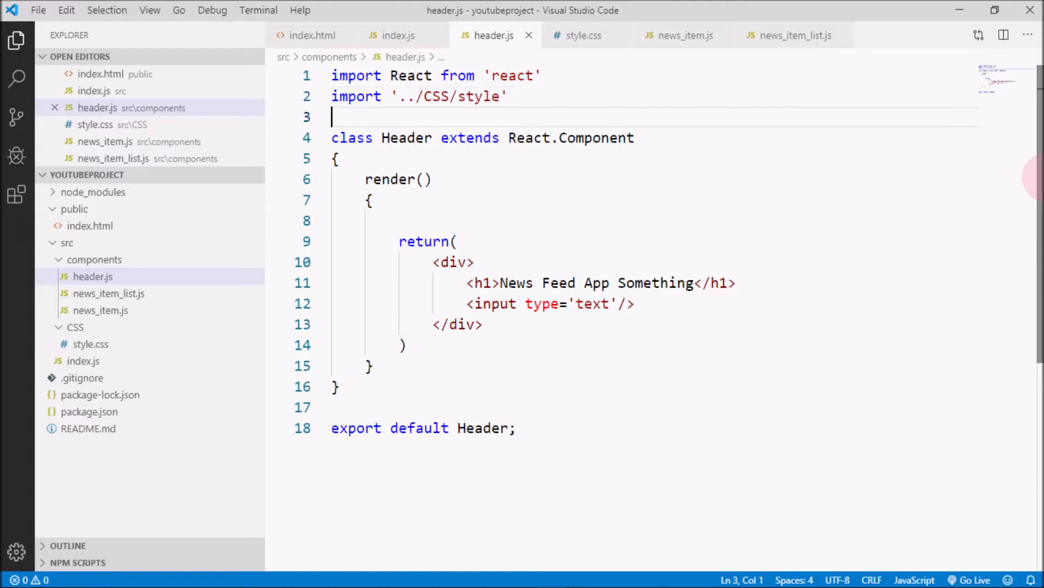
Give the outer div className='divbg' and extend the import path to '../CSS/style.css'.
{"action": "left_click", "coordinate": [467, 262]}
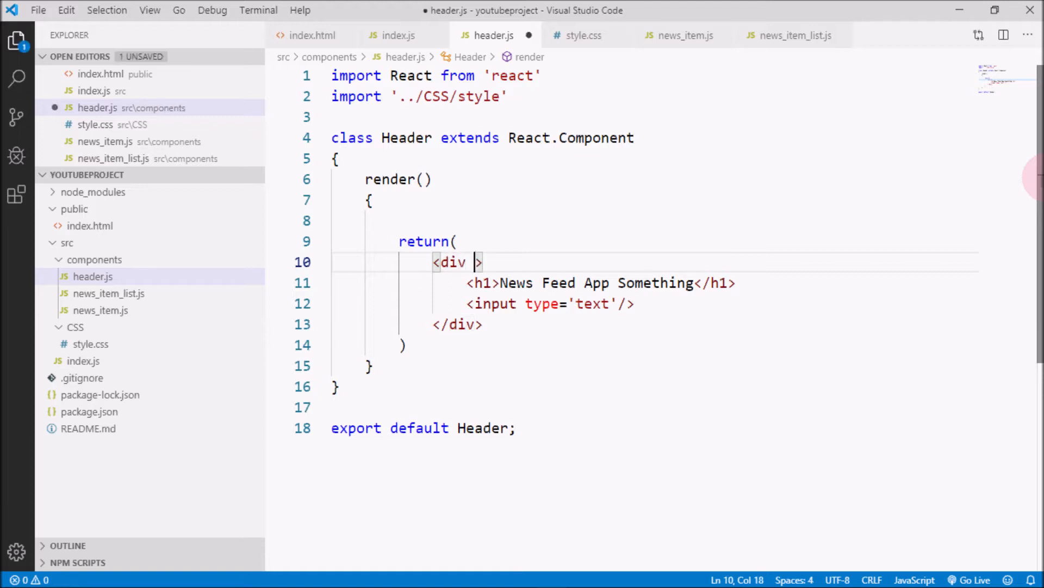
{"action": "type", "text": "className"}
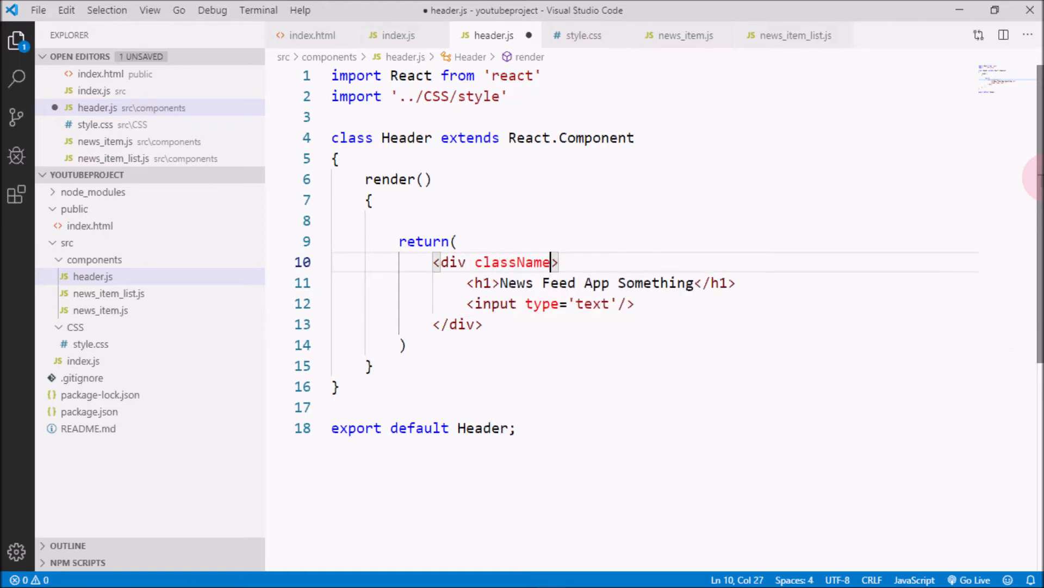
{"action": "type", "text": "="}
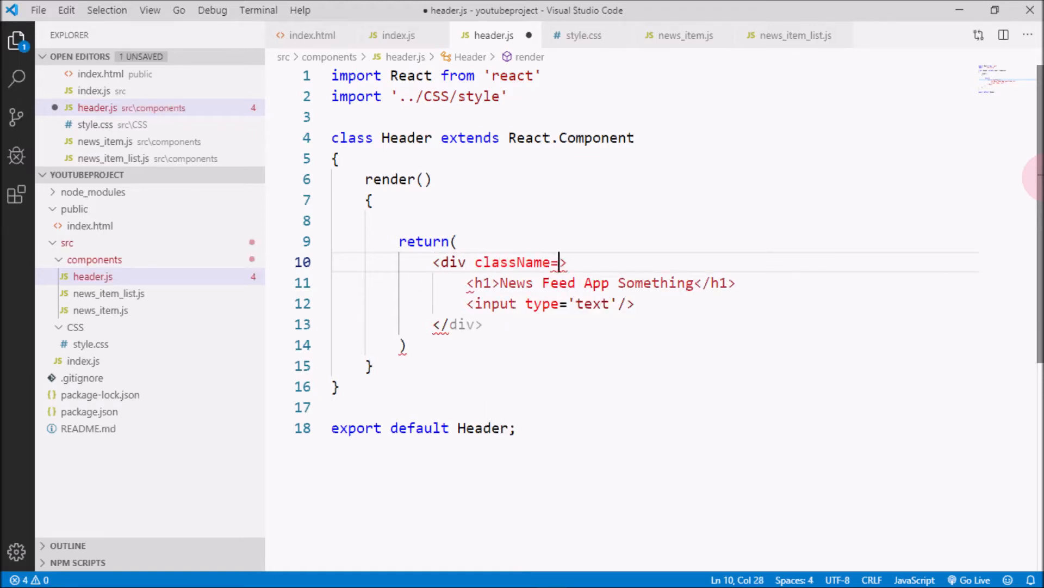
{"action": "type", "text": "''"}
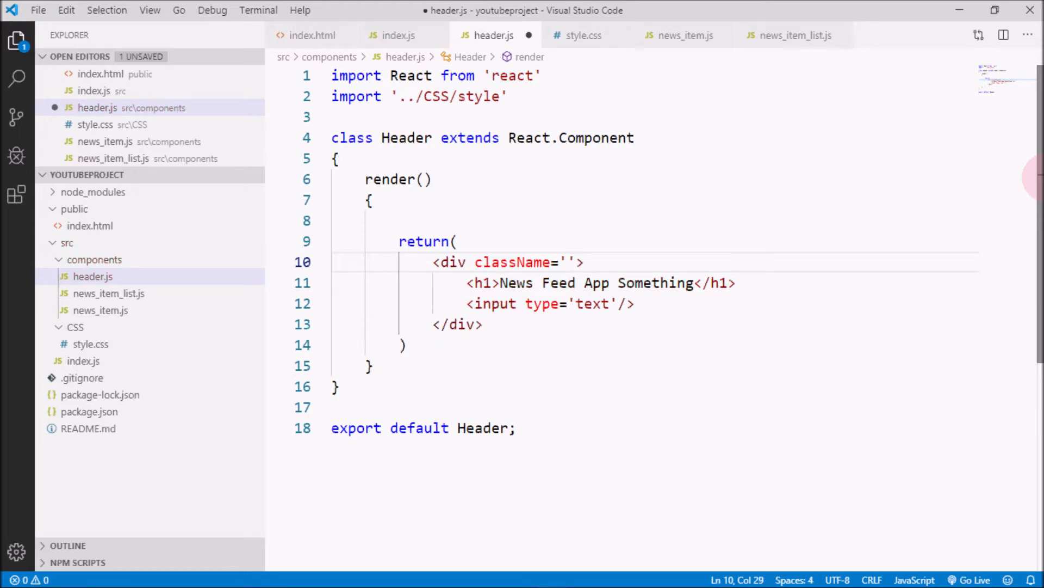
{"action": "type", "text": "divb"}
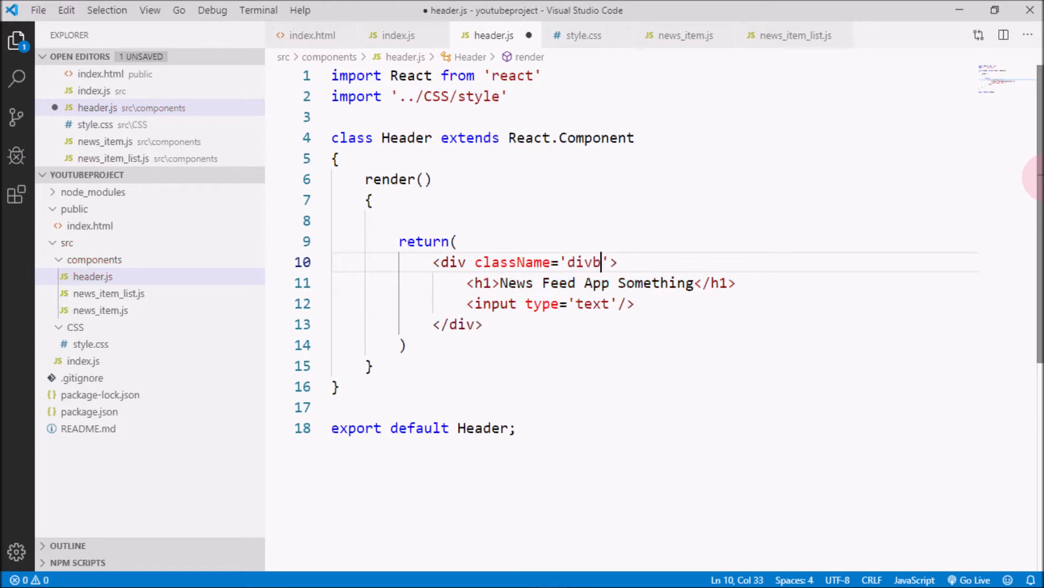
{"action": "type", "text": "g"}
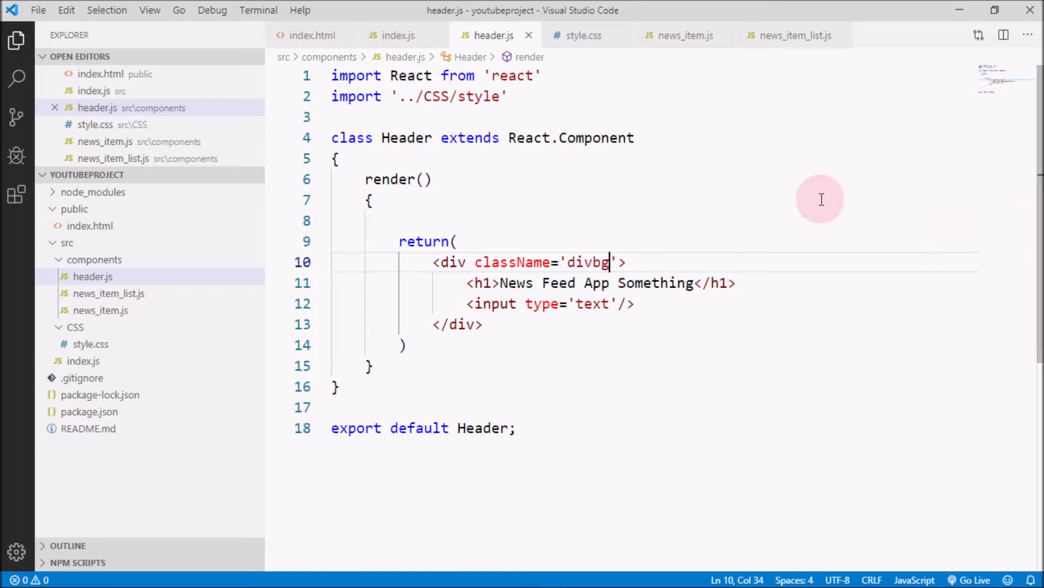
{"action": "mouse_move", "coordinate": [506, 309]}
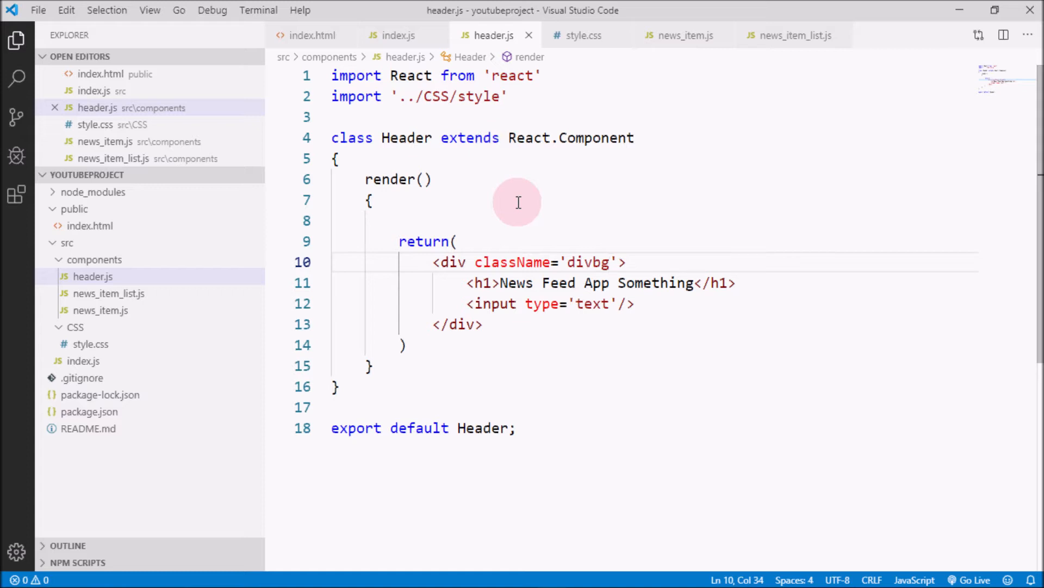
{"action": "mouse_move", "coordinate": [603, 235]}
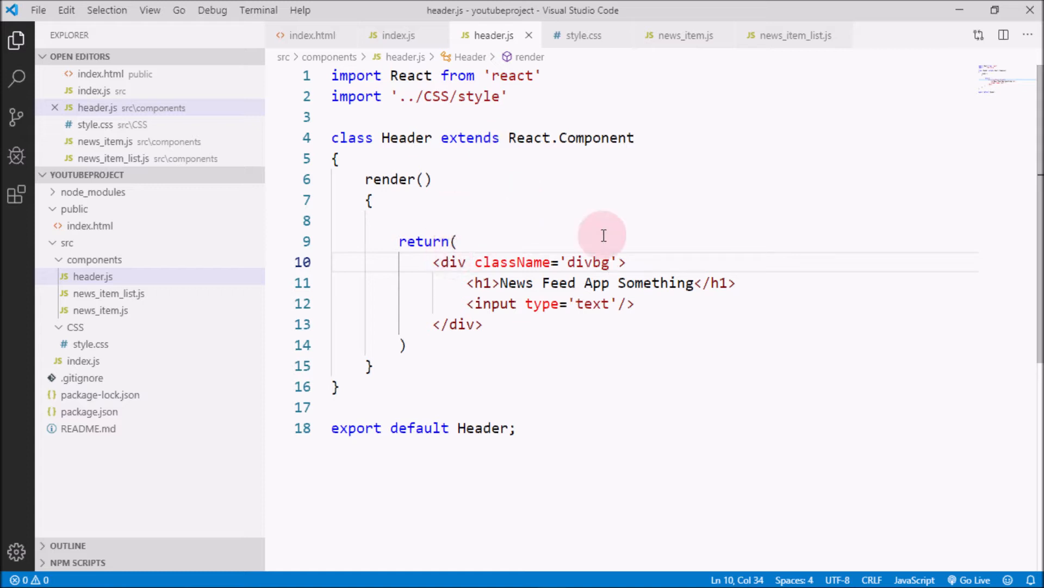
{"action": "mouse_move", "coordinate": [464, 283]}
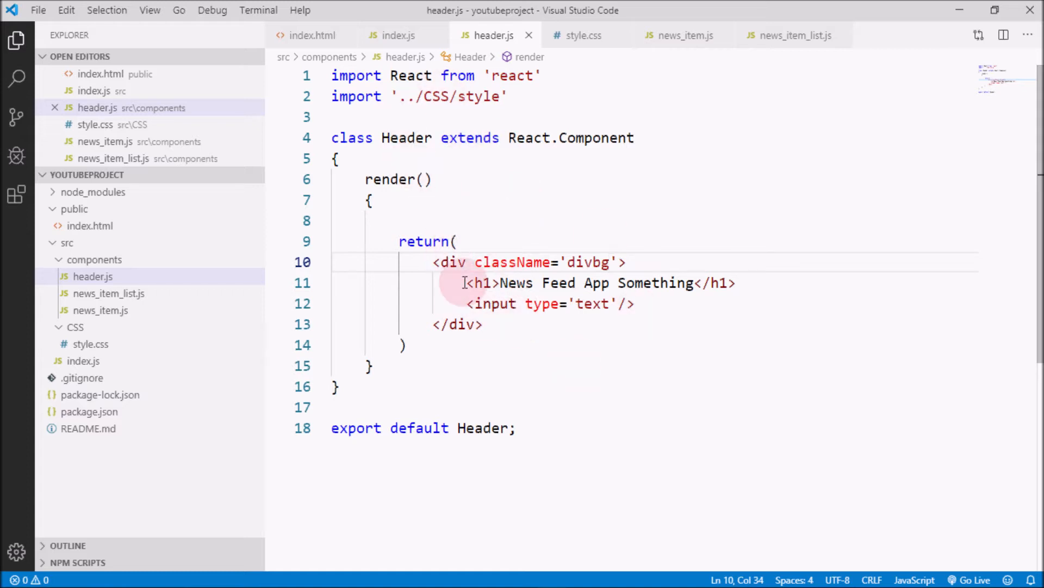
{"action": "mouse_move", "coordinate": [482, 361]}
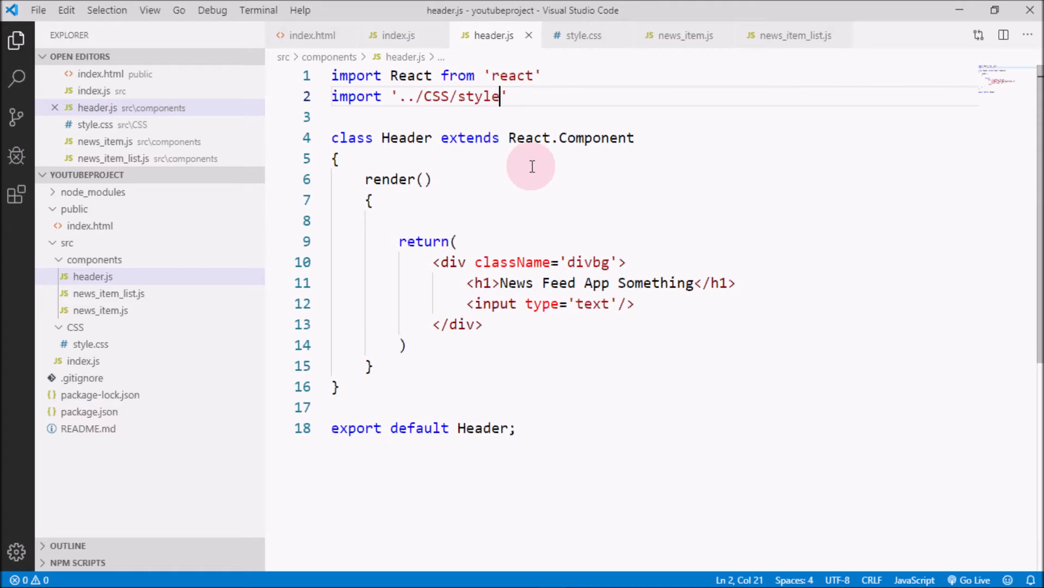
{"action": "type", "text": ".css"}
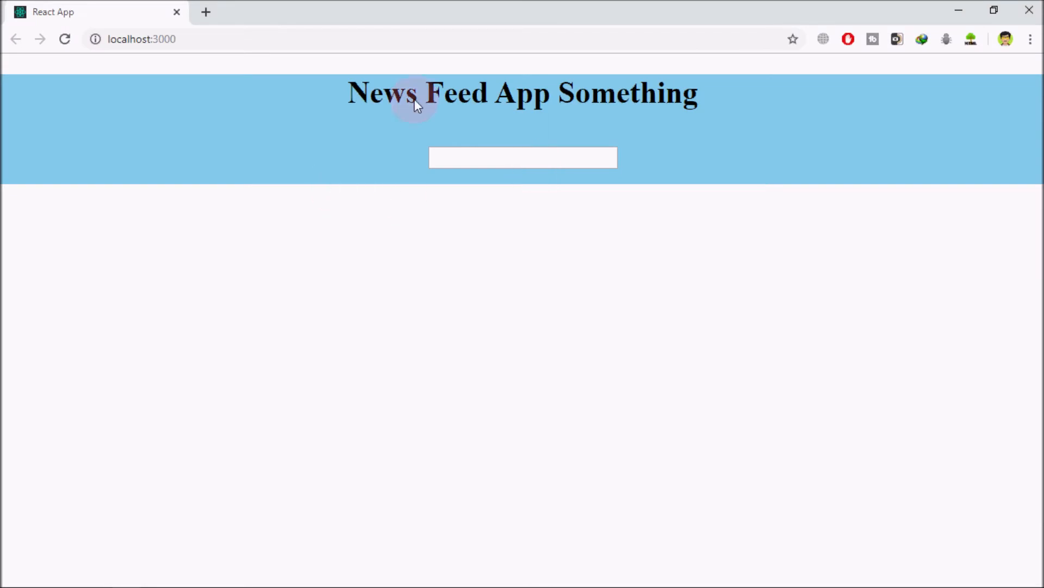
{"action": "mouse_move", "coordinate": [253, 180]}
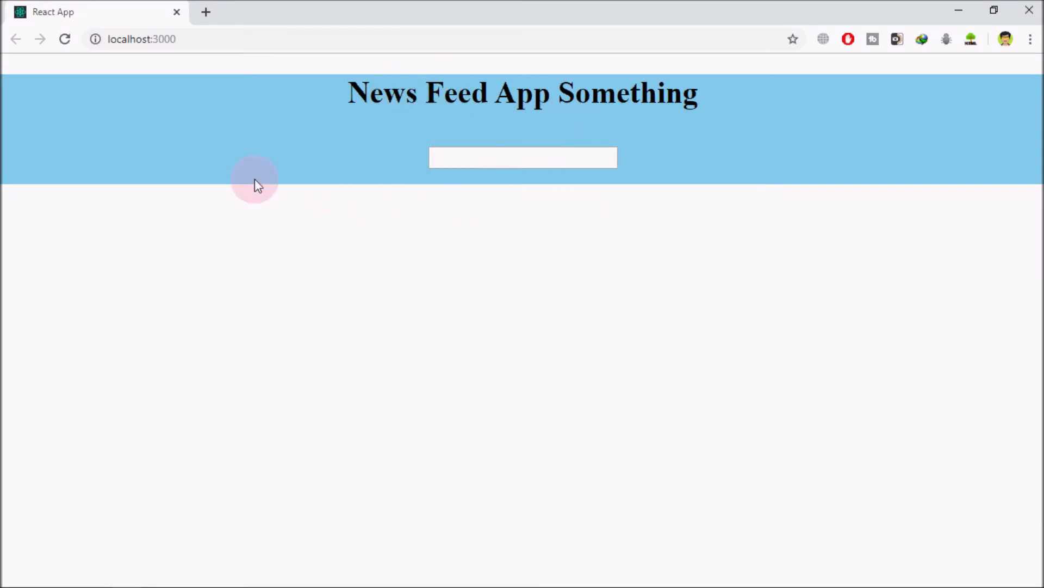
{"action": "mouse_move", "coordinate": [468, 237]}
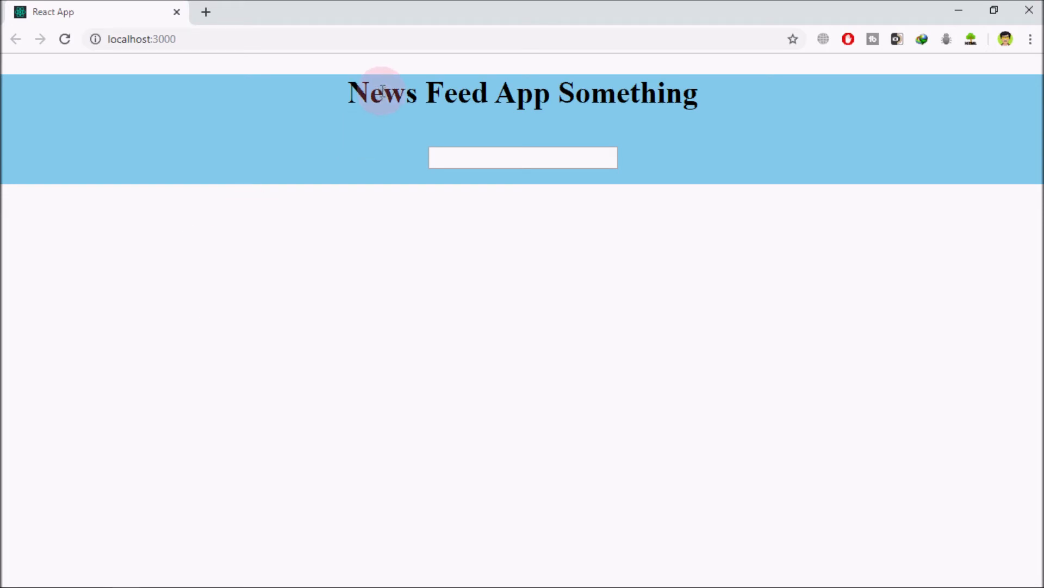
{"action": "mouse_move", "coordinate": [703, 118]}
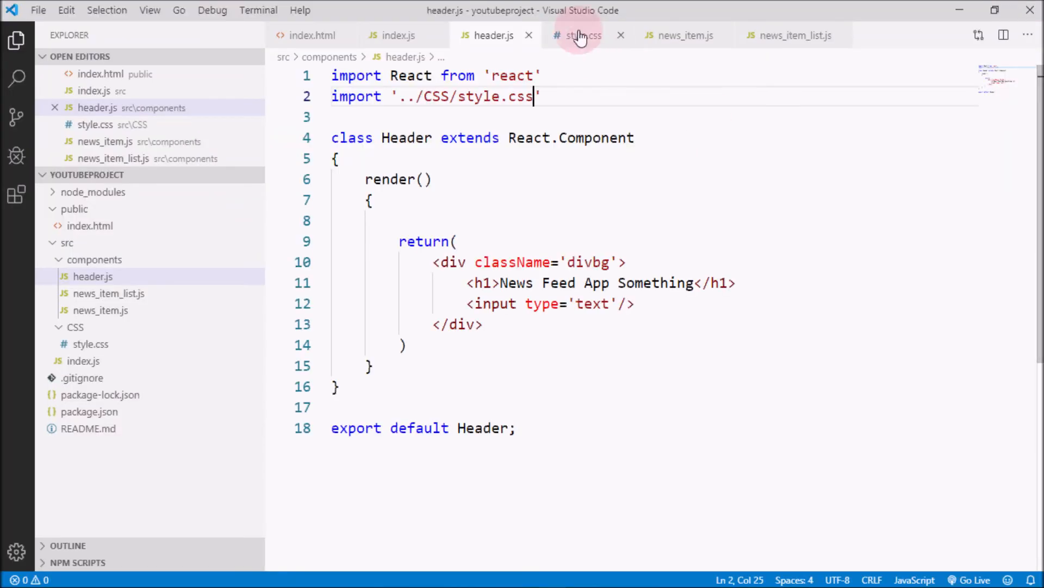
Return to the style.css tab after viewing the skyblue header at localhost:3000.
{"action": "left_click", "coordinate": [582, 35]}
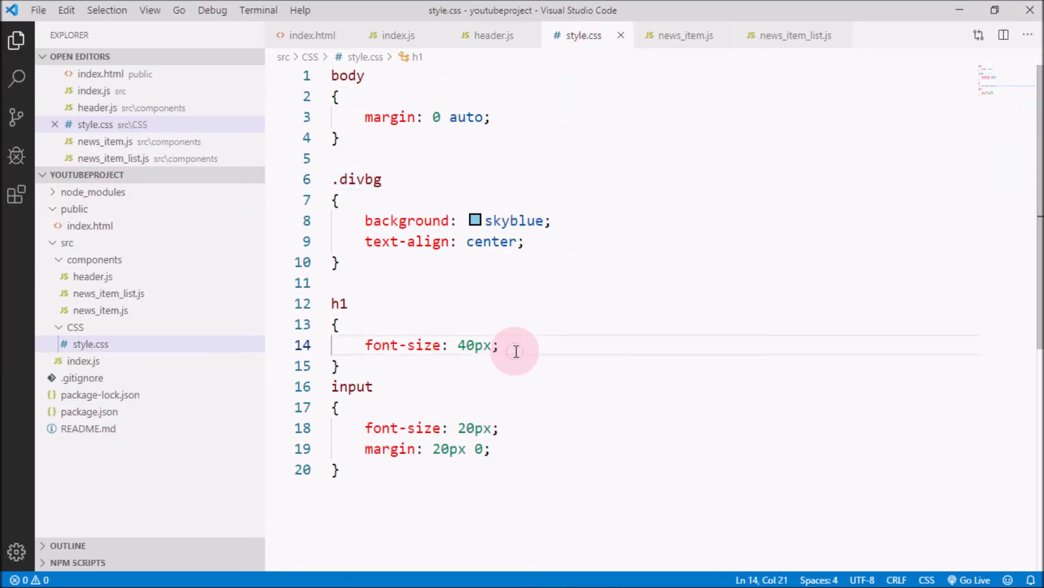